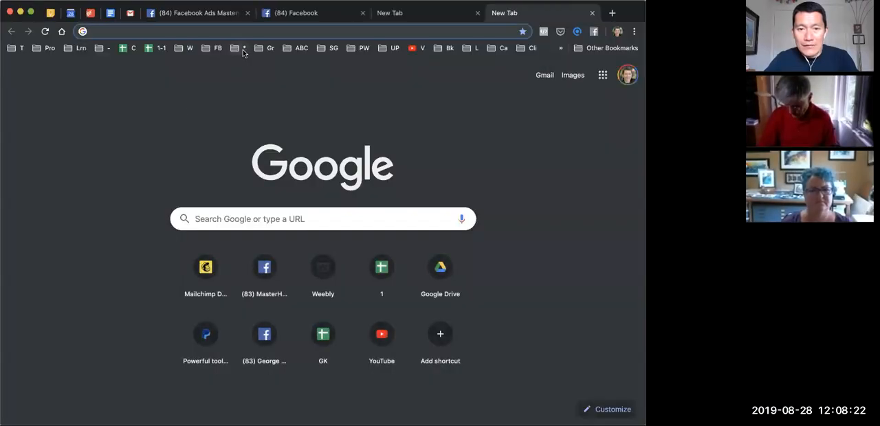
# Reach the Facebook audiences library from the FB bookmarks folder and zoom to 120%.
pyautogui.click(218, 48)
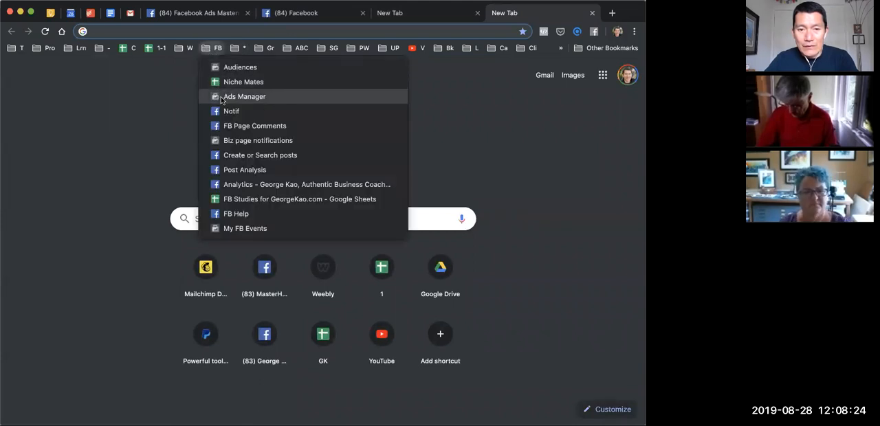
pyautogui.click(239, 66)
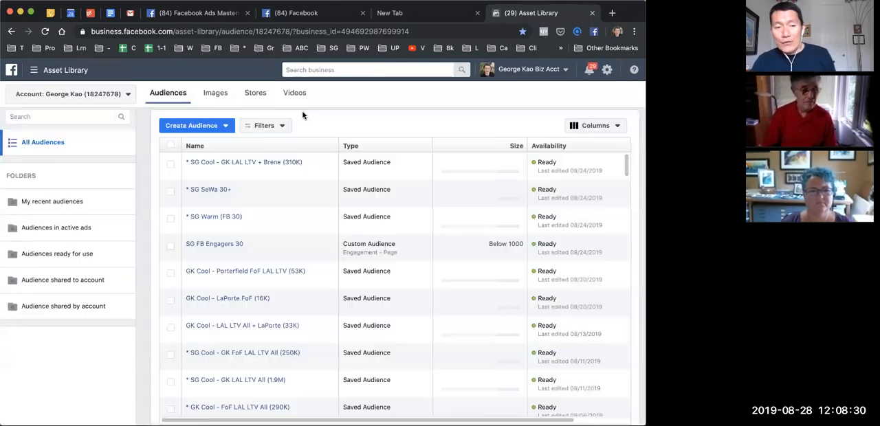
pyautogui.click(195, 125)
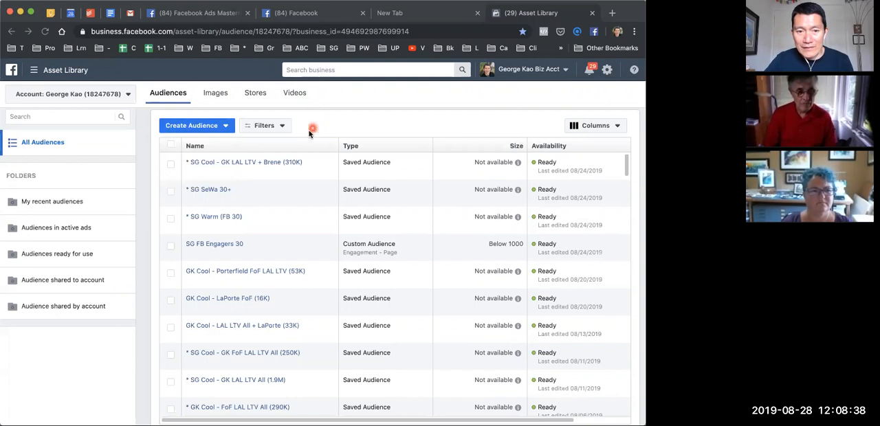
pyautogui.moveTo(324, 124)
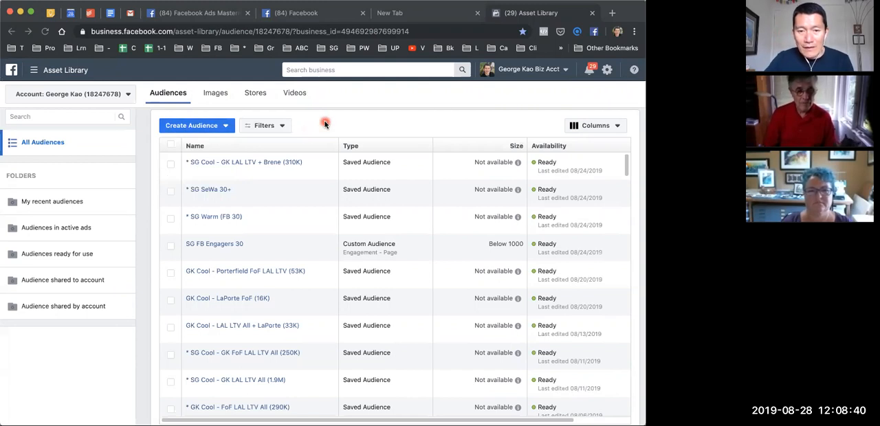
pyautogui.press('ctrl+plus')
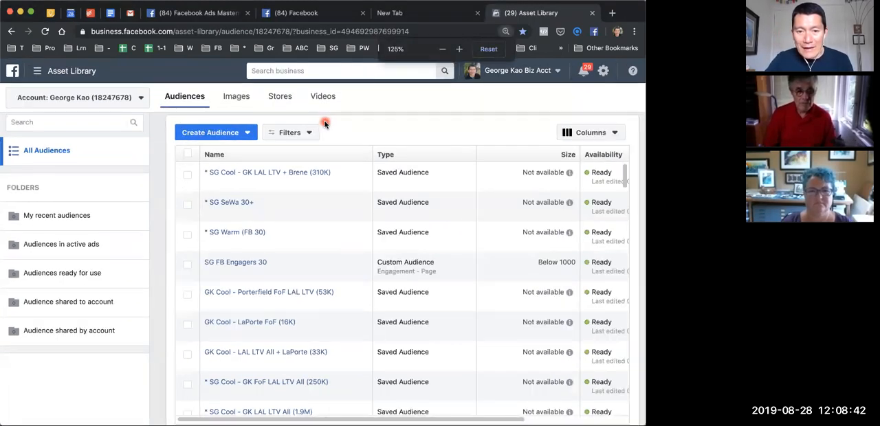
# Start a custom audience sourced from the business coaching Facebook Page found via 'kao'.
pyautogui.click(214, 132)
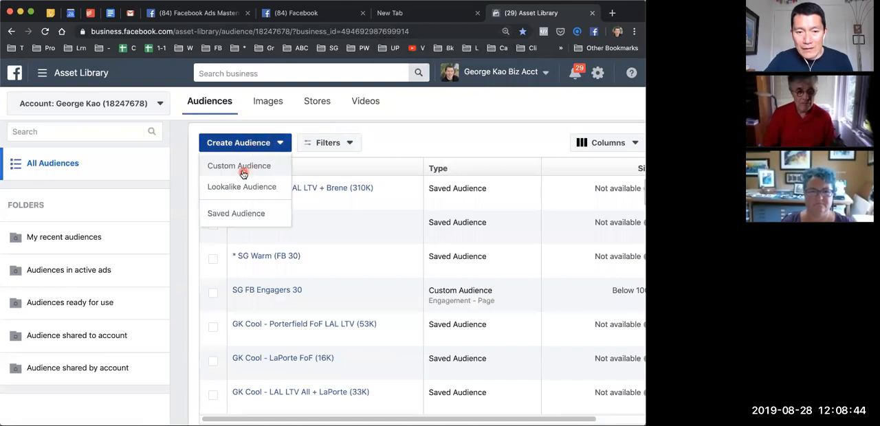
pyautogui.click(240, 165)
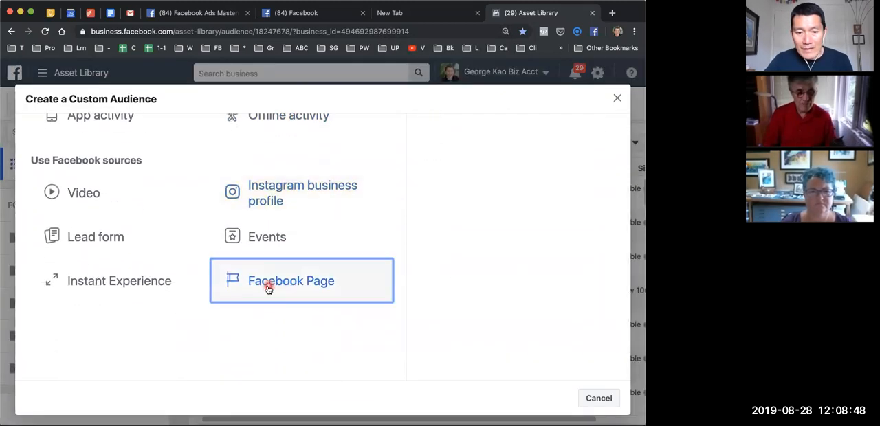
pyautogui.click(268, 281)
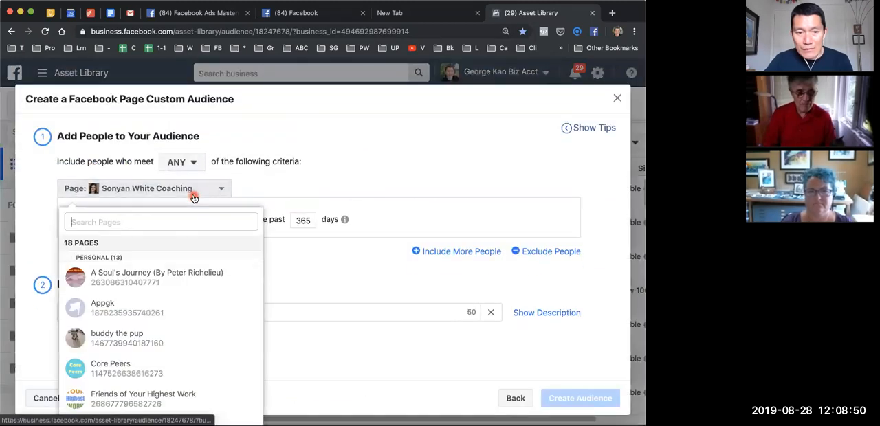
pyautogui.write('kao')
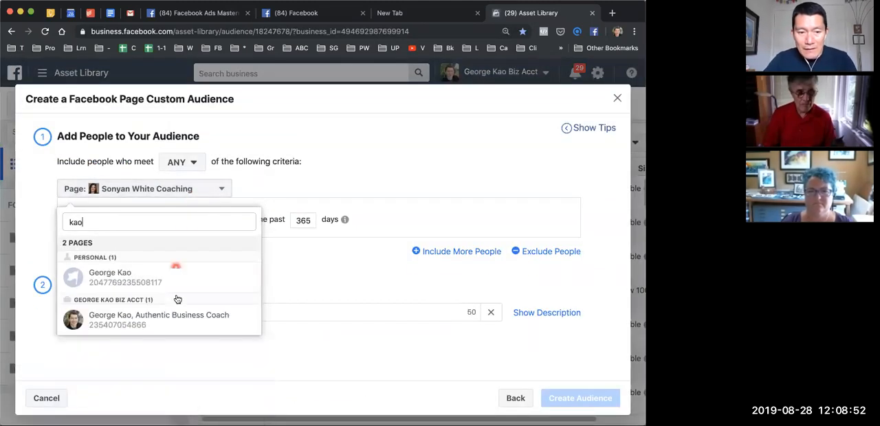
pyautogui.click(159, 319)
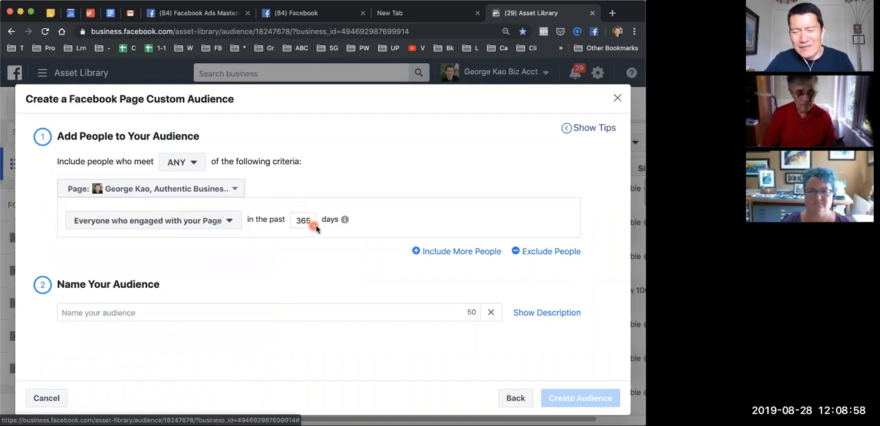
# Target everyone who engaged with the page, keeping the lookback at 365 days.
pyautogui.click(304, 220)
pyautogui.write('30')
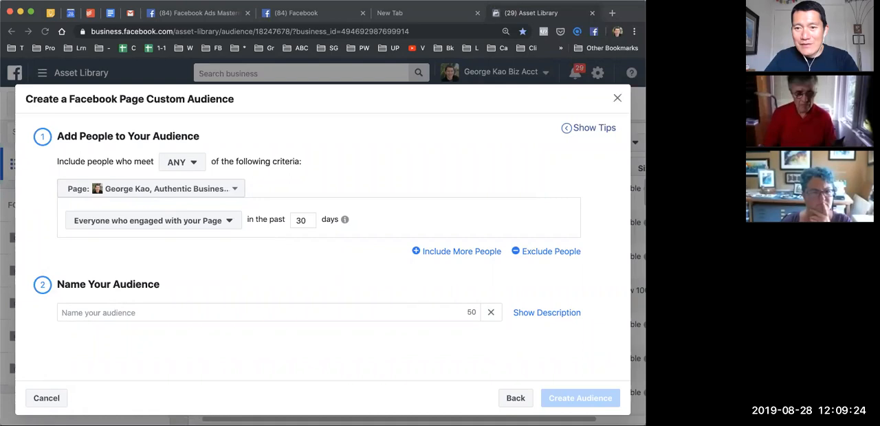
pyautogui.click(303, 221)
pyautogui.write('365')
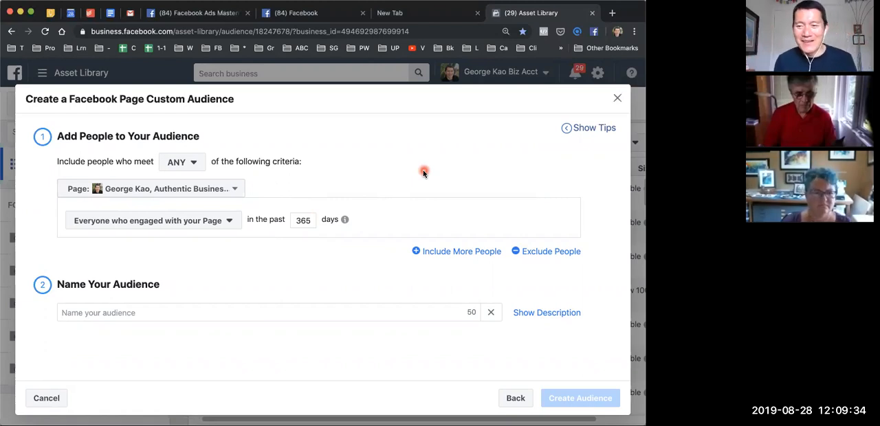
pyautogui.moveTo(349, 305)
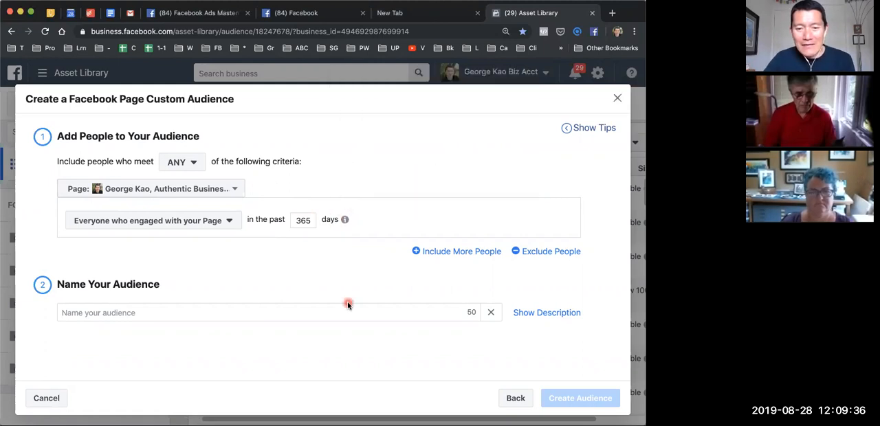
# Name the audience 'GK FB Page Engagers 365', create it and dismiss the confirmation.
pyautogui.write('FB')
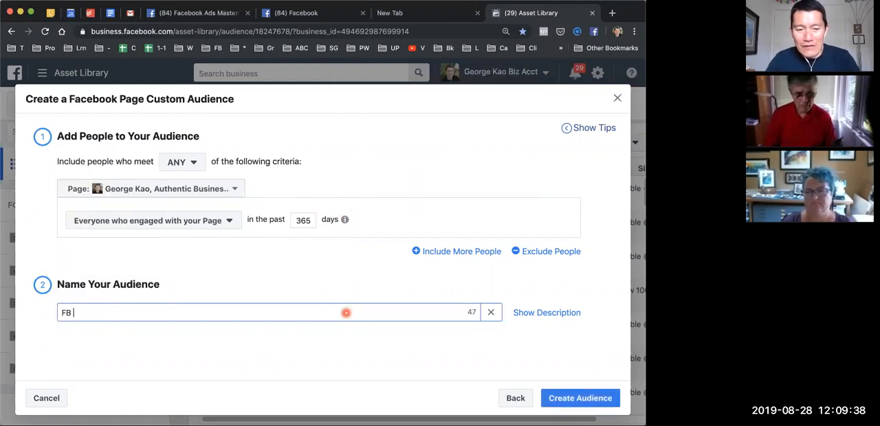
pyautogui.write('PAge')
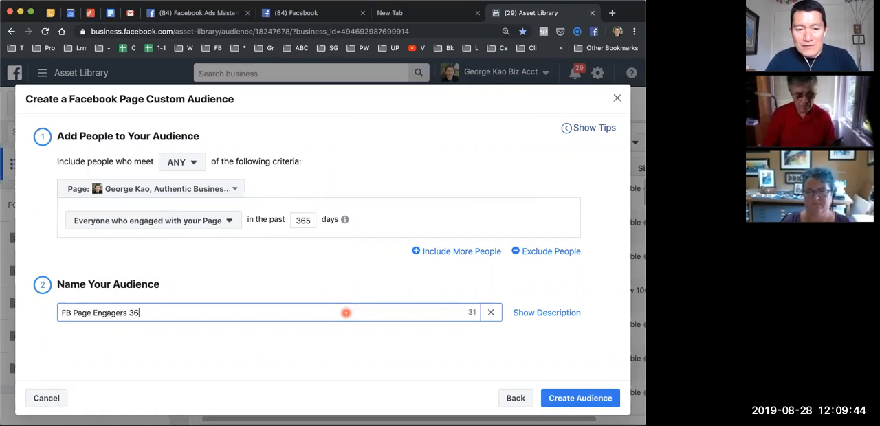
pyautogui.write('GK FB Page Engagers 365')
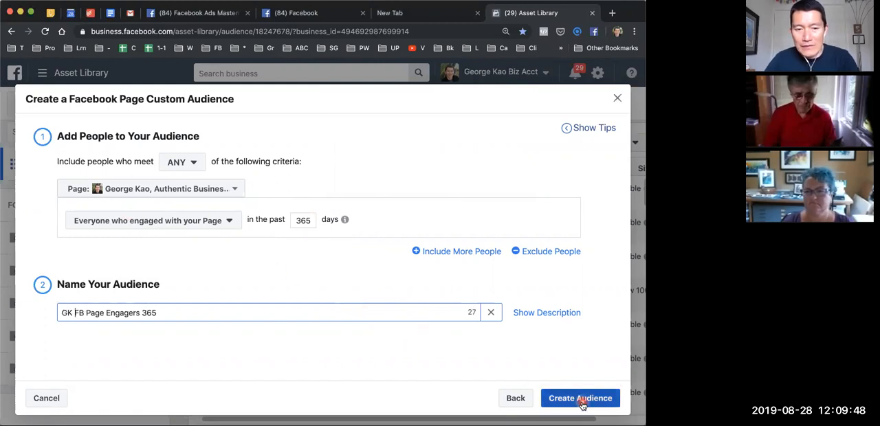
pyautogui.click(580, 399)
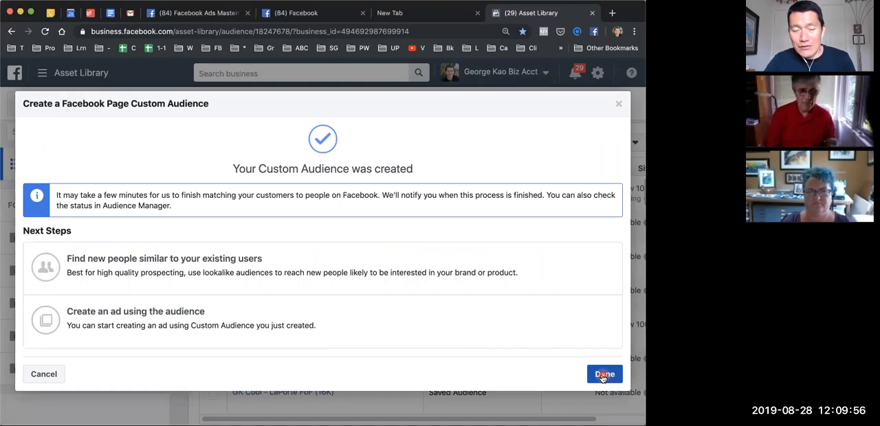
pyautogui.click(604, 374)
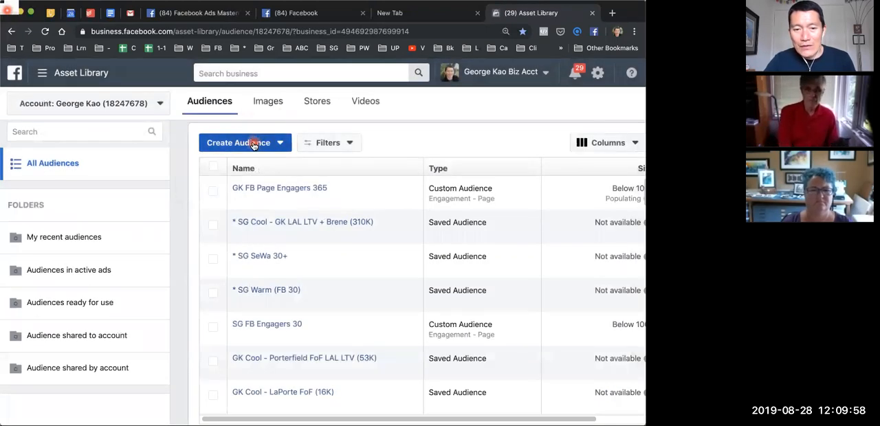
# Start a saved audience and filter its exclusion field with 'gk fb'.
pyautogui.click(245, 143)
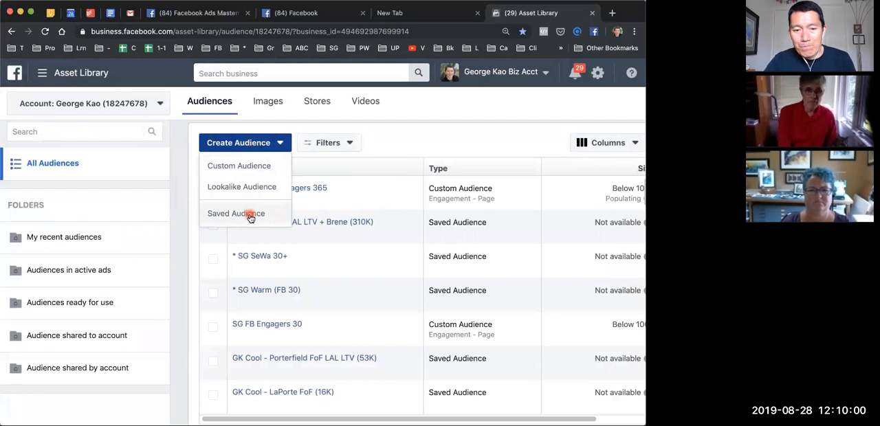
pyautogui.click(236, 213)
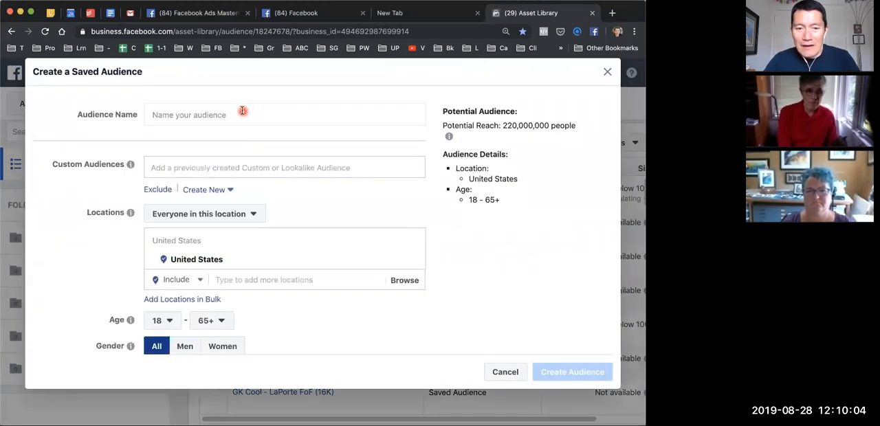
pyautogui.scroll(-3)
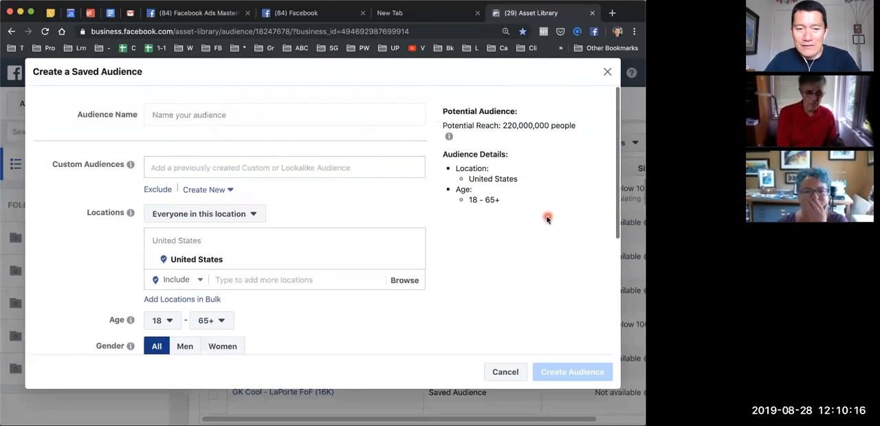
pyautogui.click(253, 117)
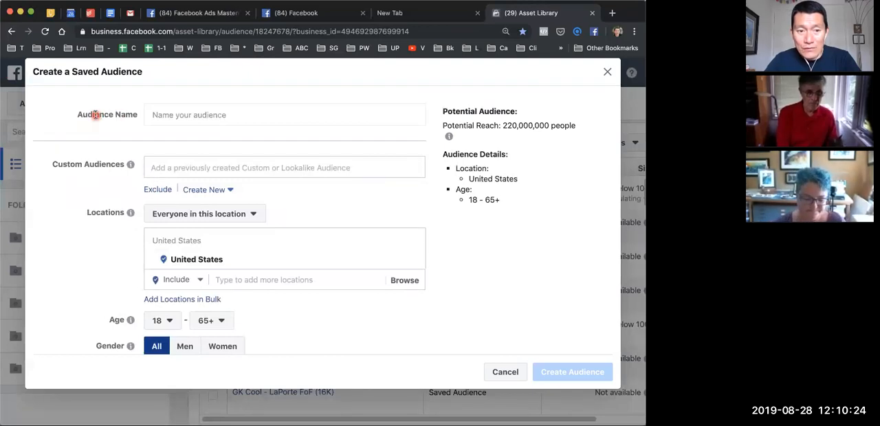
pyautogui.moveTo(157, 196)
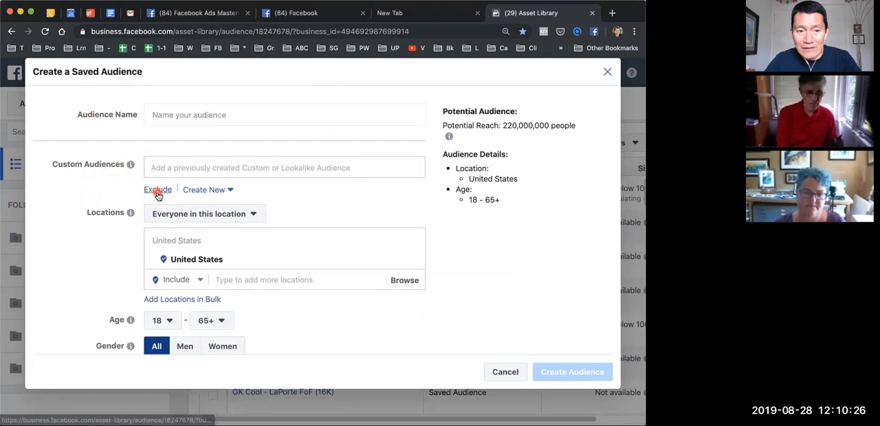
pyautogui.click(156, 190)
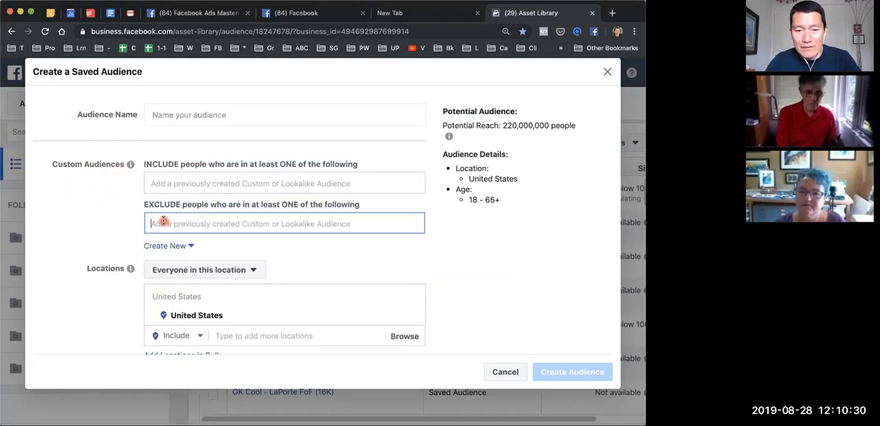
pyautogui.write('gk fb')
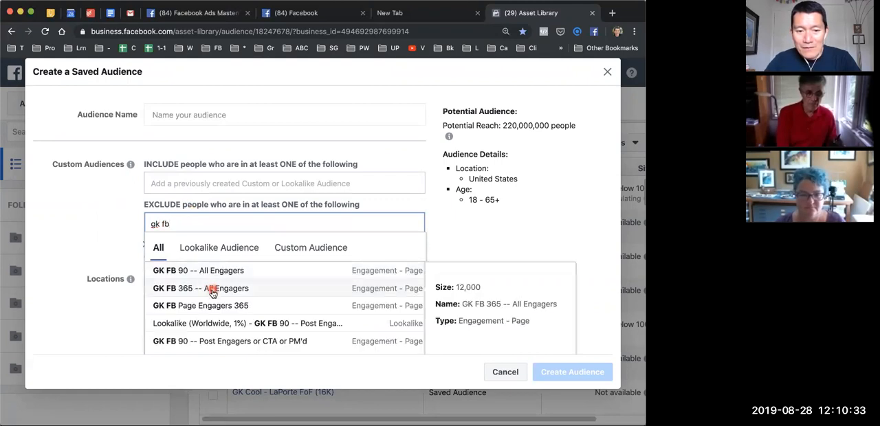
pyautogui.moveTo(221, 291)
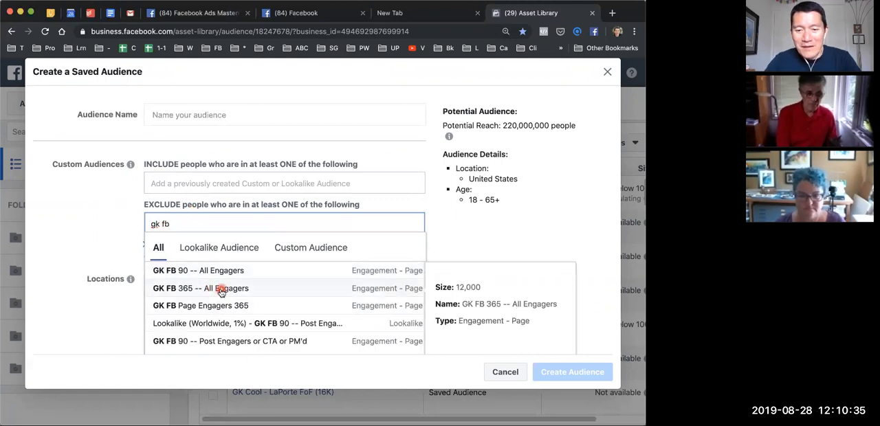
pyautogui.moveTo(277, 297)
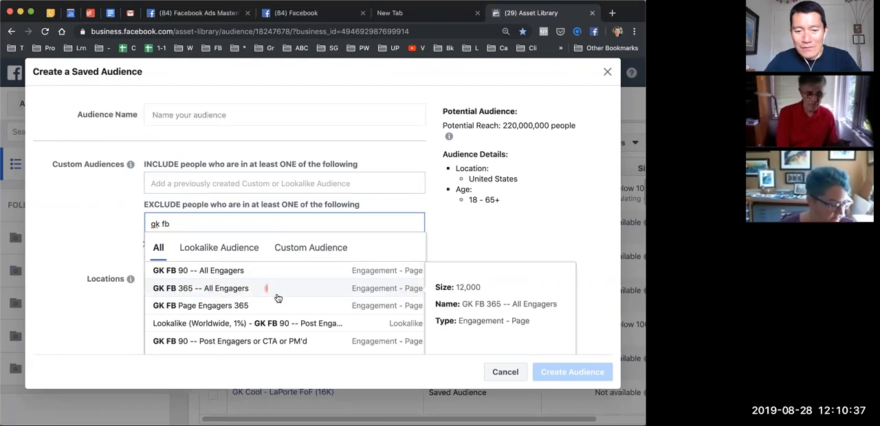
pyautogui.moveTo(404, 311)
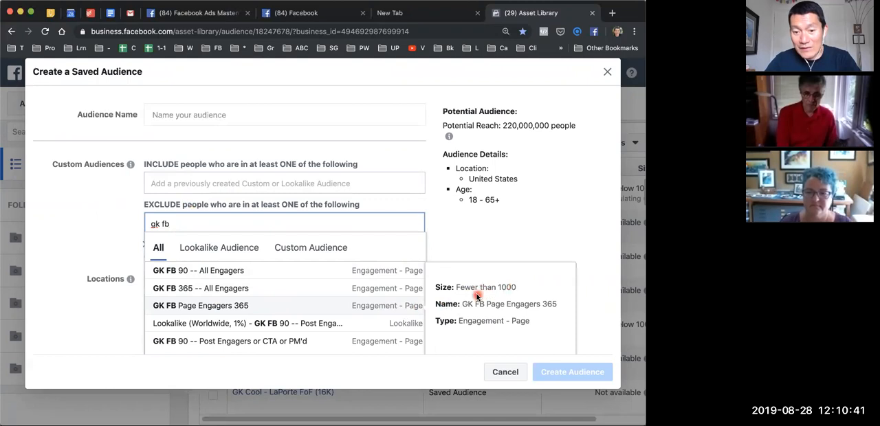
pyautogui.moveTo(460, 292)
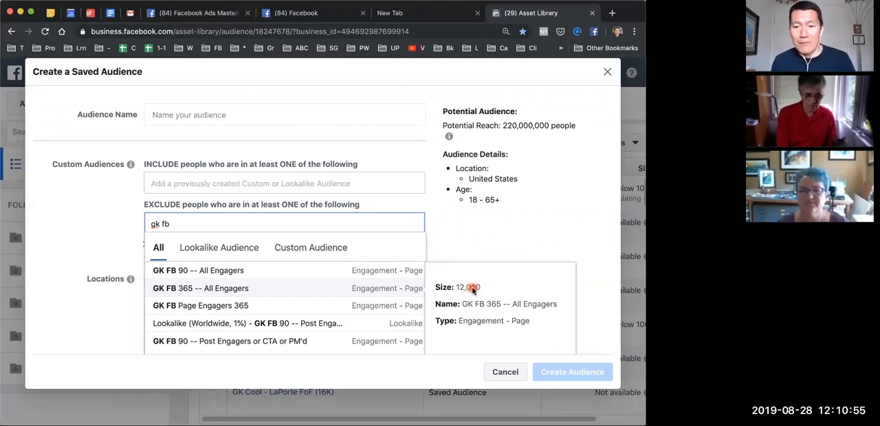
pyautogui.moveTo(412, 288)
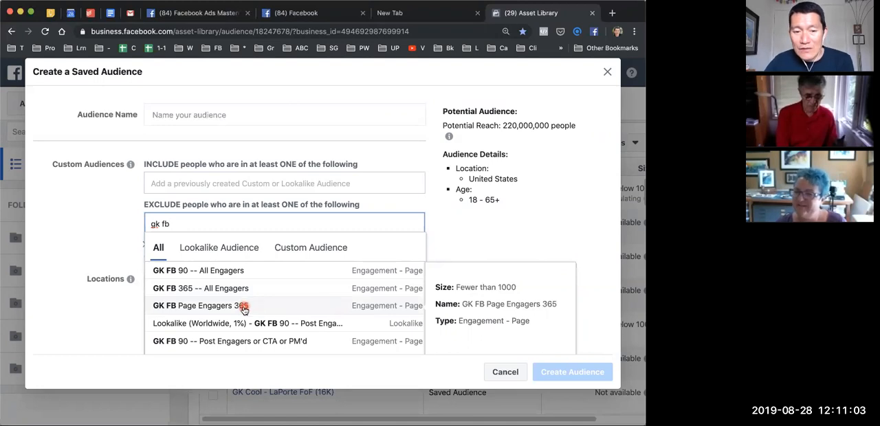
# Exclude the GK FB Page Engagers 365 custom audience from the saved audience.
pyautogui.click(199, 306)
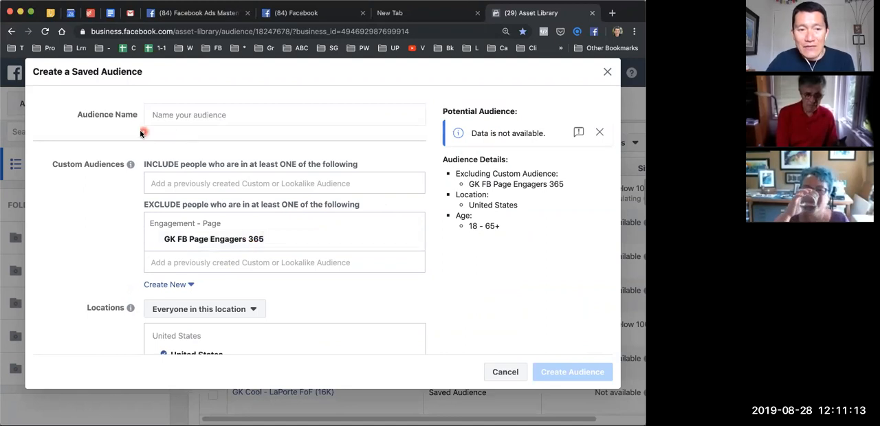
pyautogui.moveTo(199, 240)
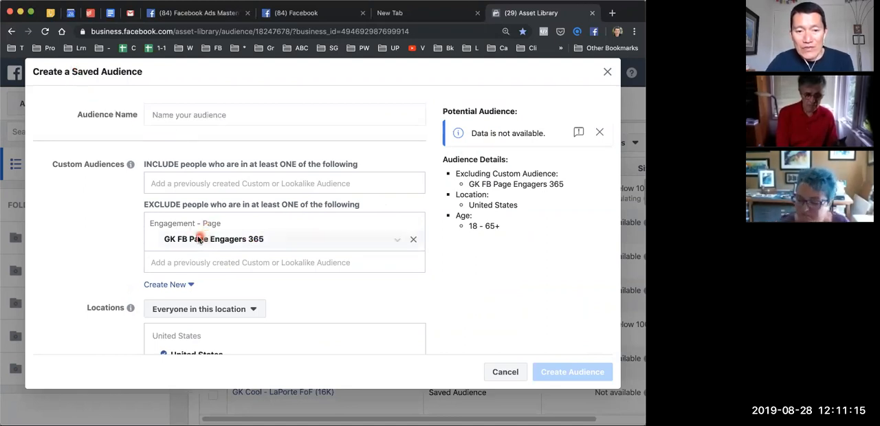
pyautogui.moveTo(193, 242)
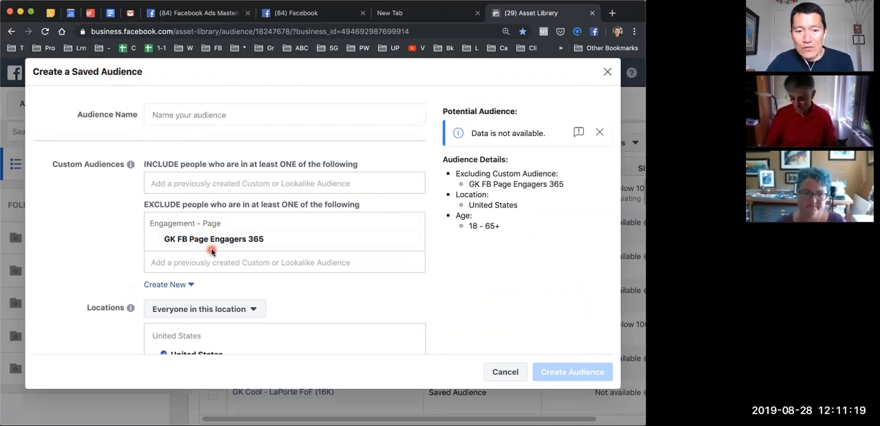
pyautogui.moveTo(492, 253)
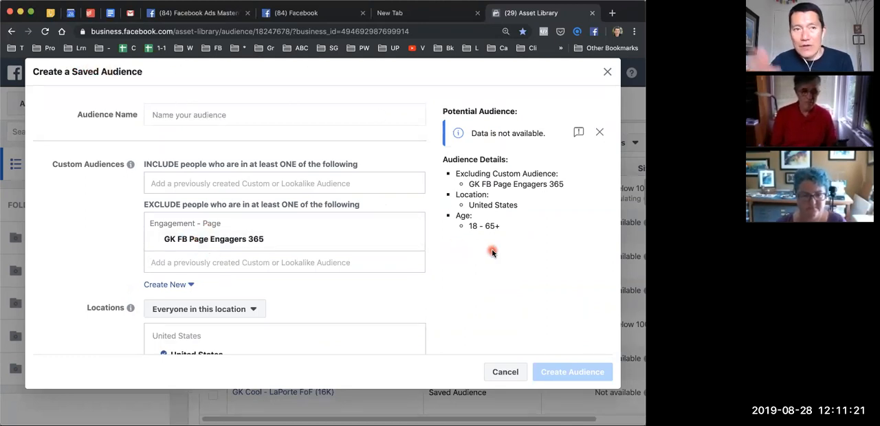
pyautogui.moveTo(220, 239)
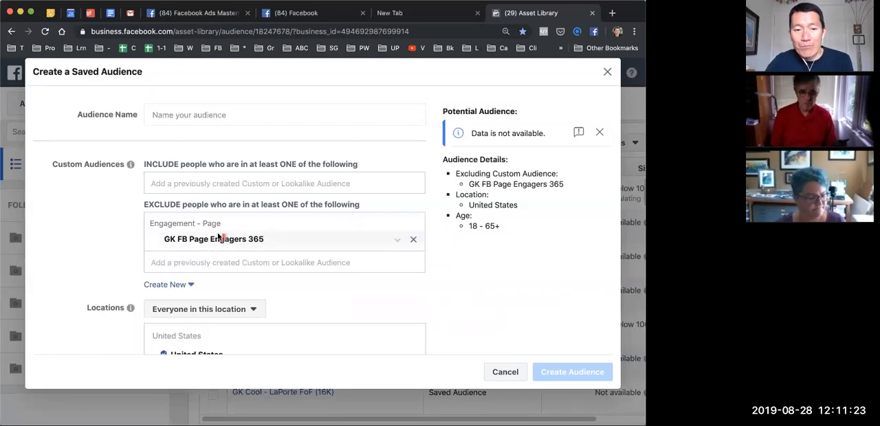
pyautogui.moveTo(205, 242)
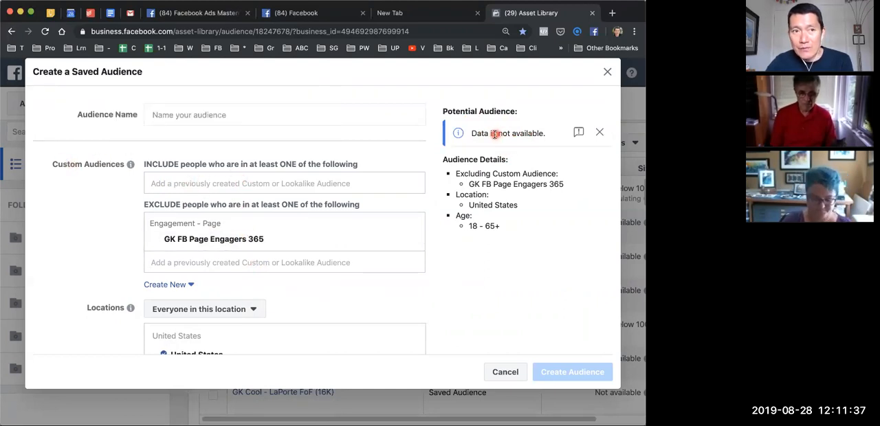
pyautogui.moveTo(476, 132)
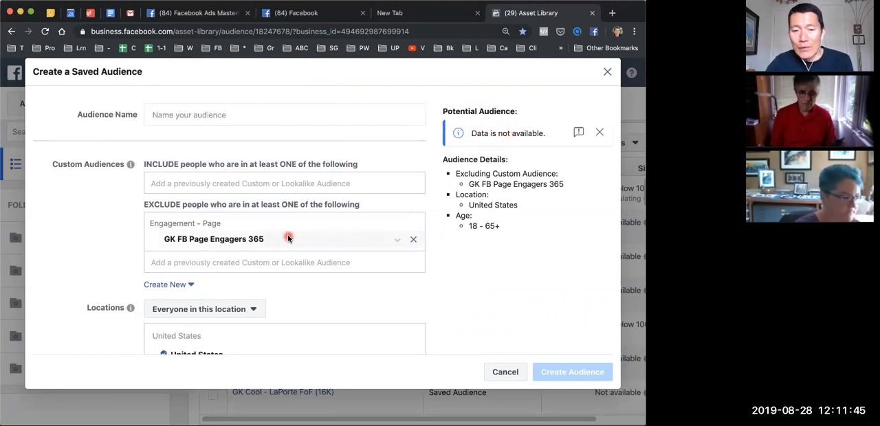
pyautogui.moveTo(289, 245)
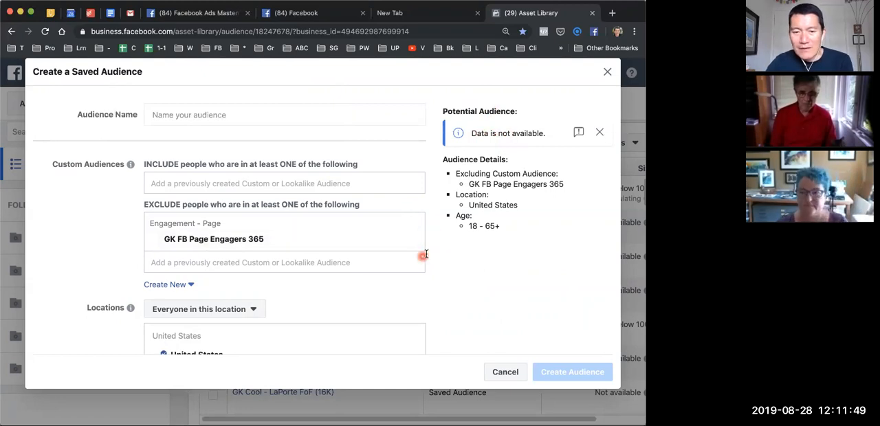
pyautogui.moveTo(412, 245)
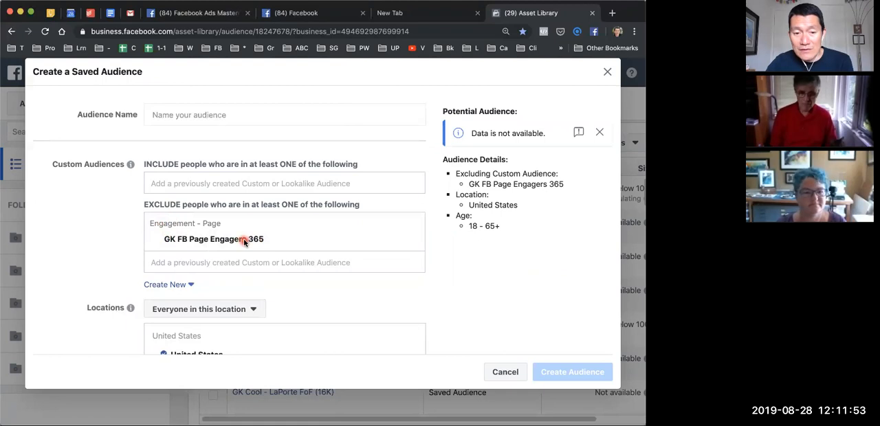
pyautogui.moveTo(223, 266)
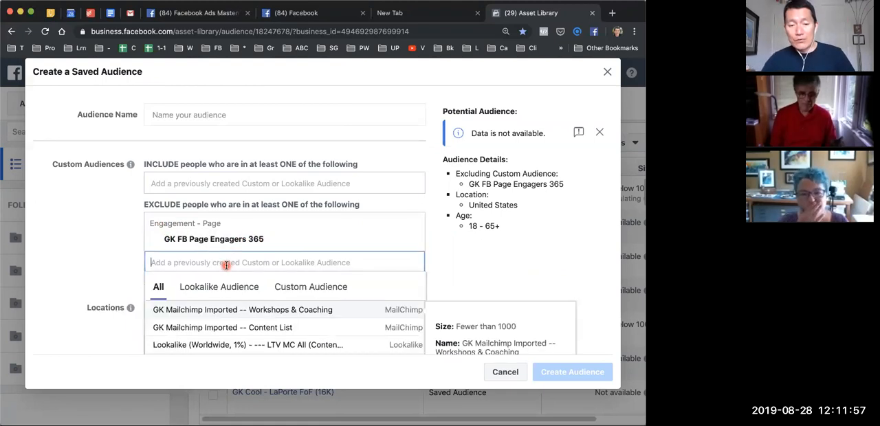
# Exclude Website 180 Days and GK Mailchimp Imported -- Workshops & Coaching as well.
pyautogui.write('websi')
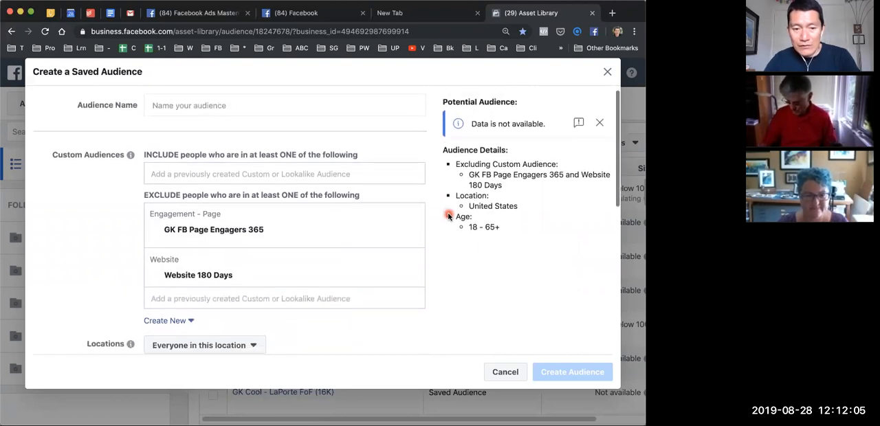
pyautogui.scroll(-3)
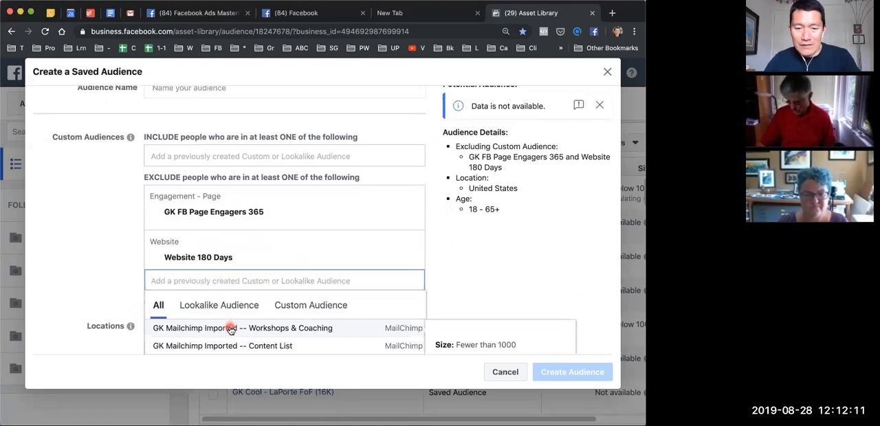
pyautogui.click(231, 329)
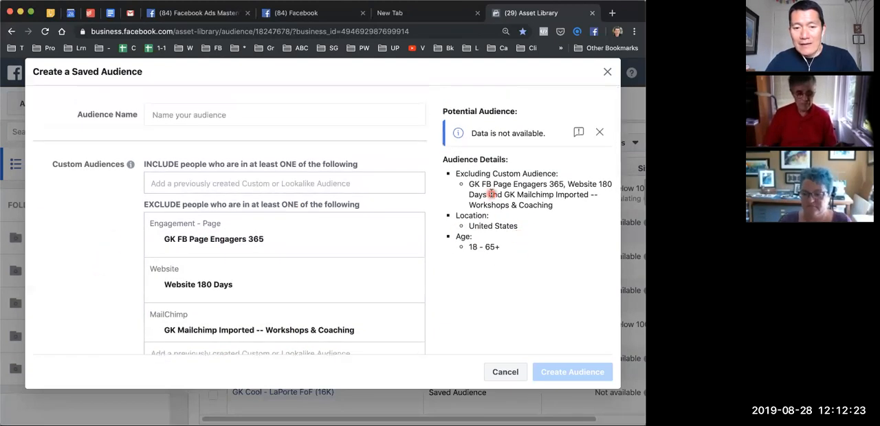
pyautogui.scroll(-3)
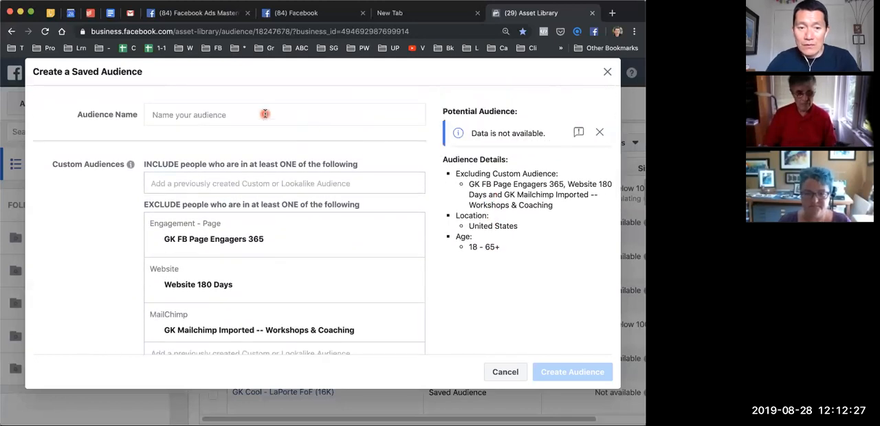
# Name the saved audience 'Cool Audience' and create it, returning to the list.
pyautogui.write('Cool')
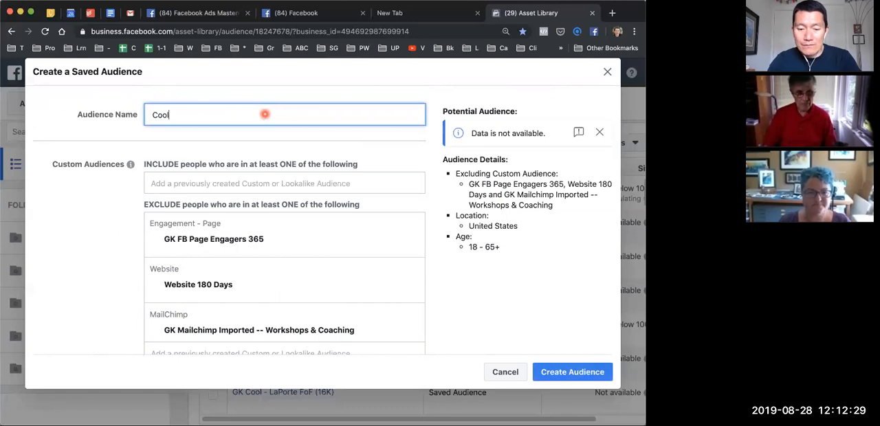
pyautogui.write('Audience')
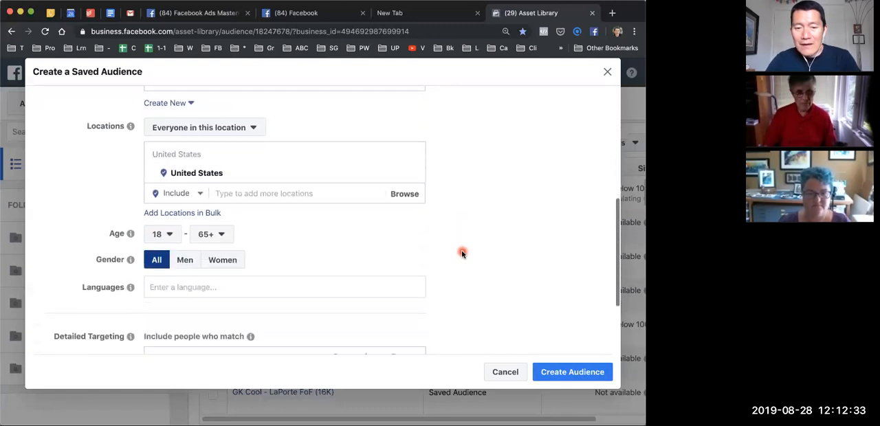
pyautogui.click(504, 371)
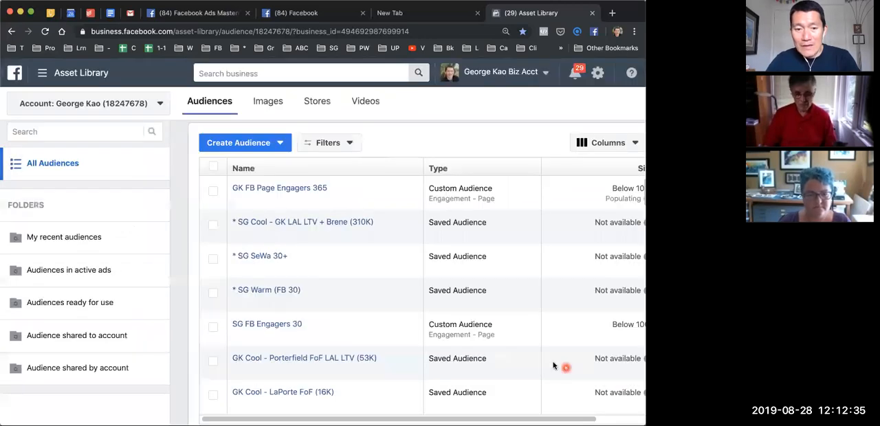
pyautogui.moveTo(371, 209)
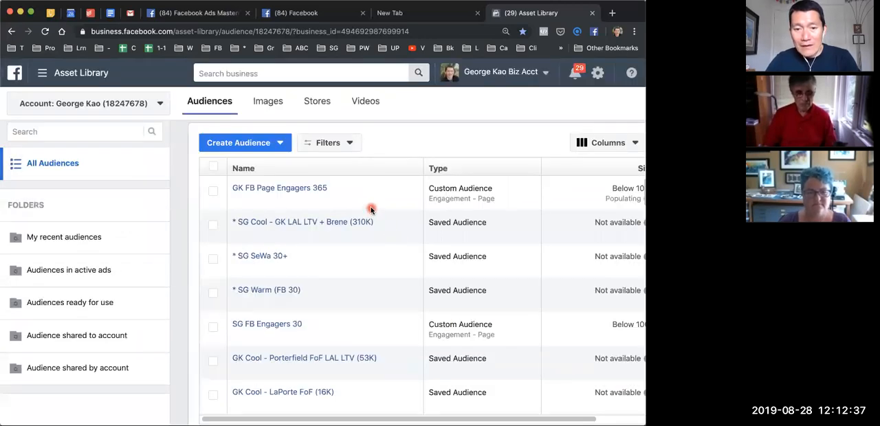